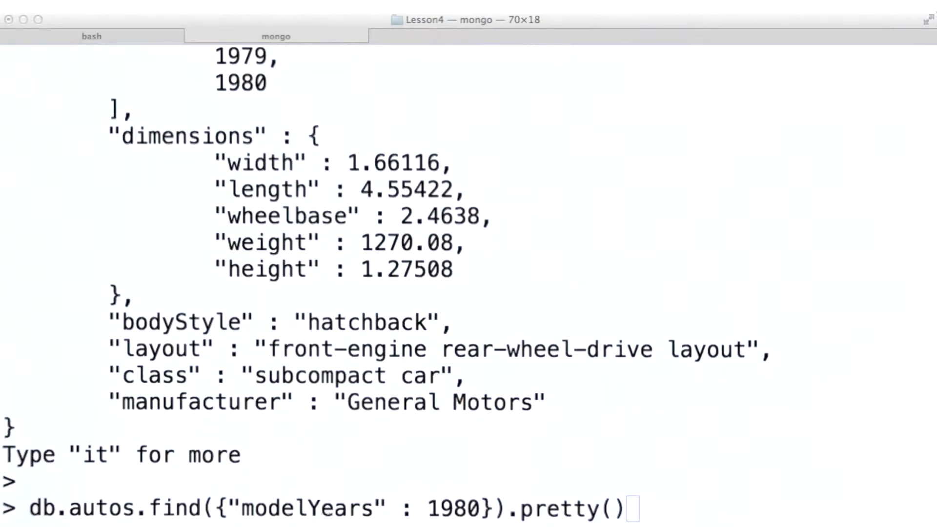
mouse_move(281, 68)
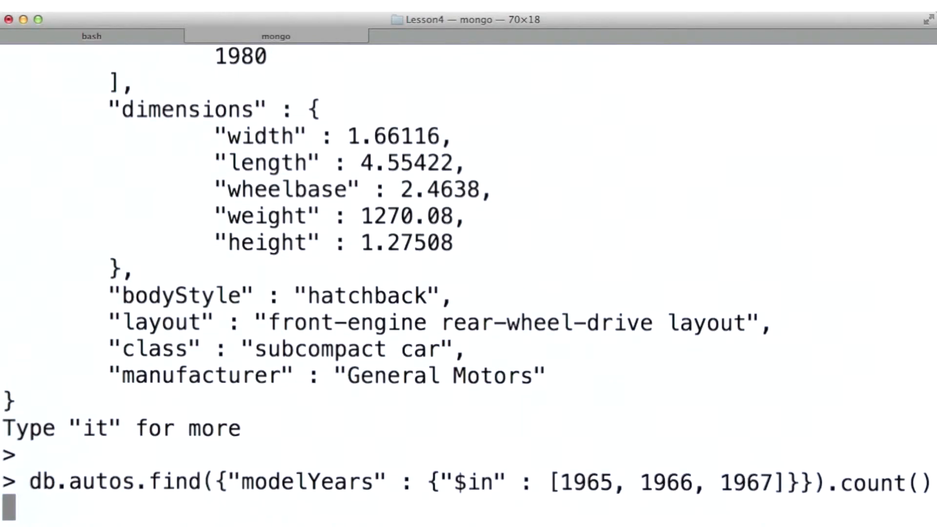
- Run the $in count over modelYears 1965–1967 and get 74 matching autos
key("Return")
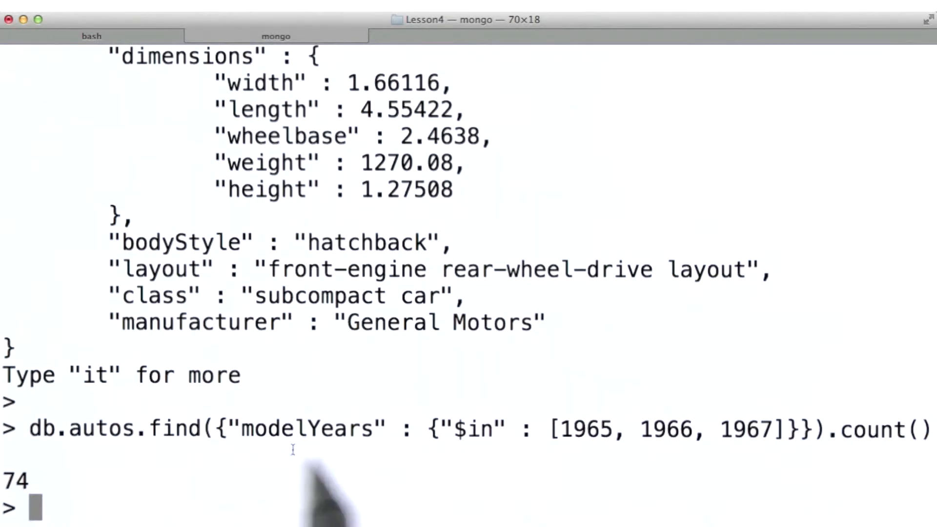
mouse_move(622, 467)
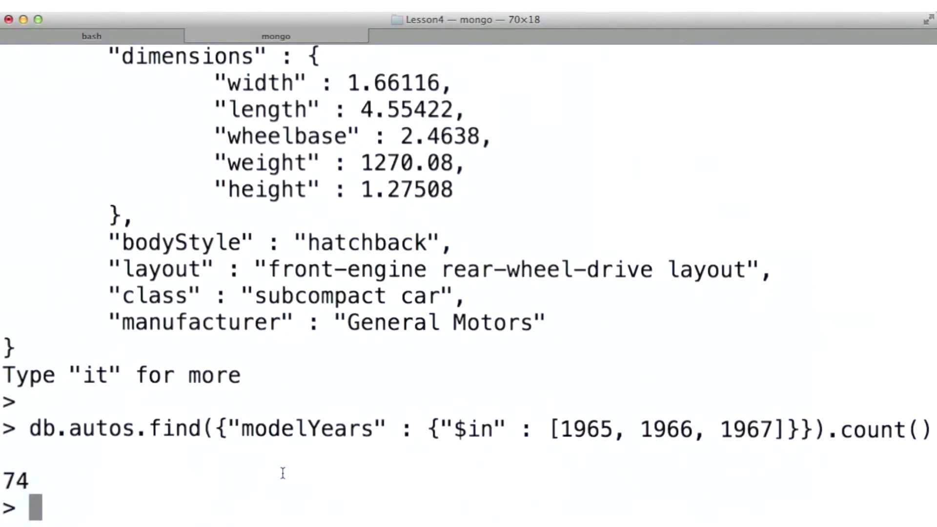
mouse_move(687, 490)
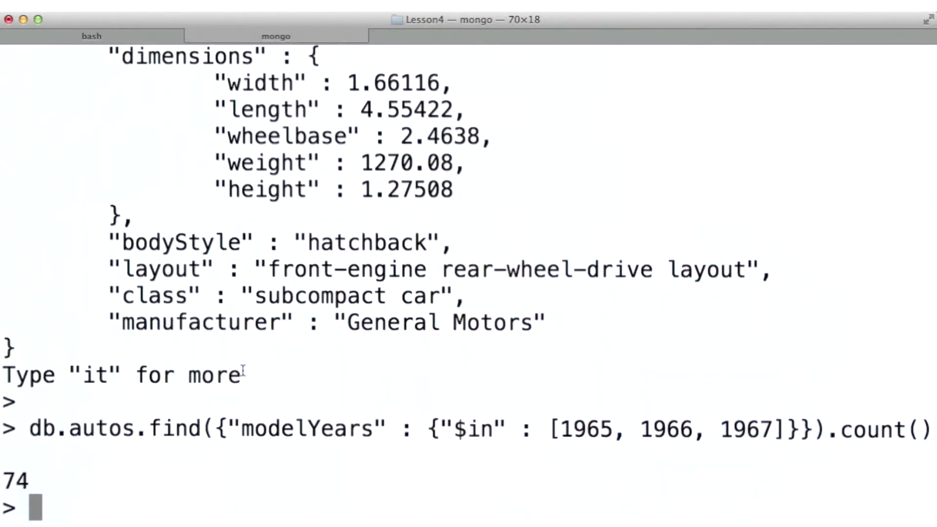
- Add 1968 then 1969 to the $in year list, getting counts of 82 and 98
key("Up")
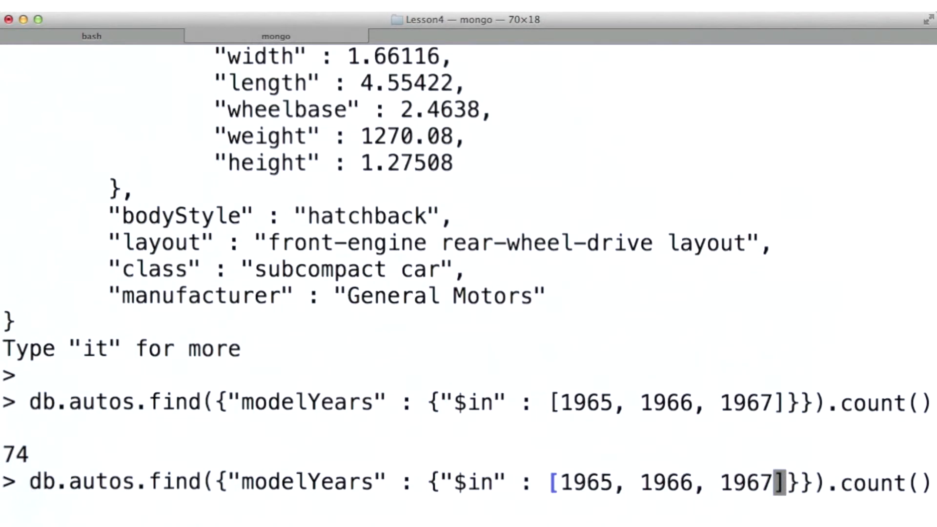
type(", 1968")
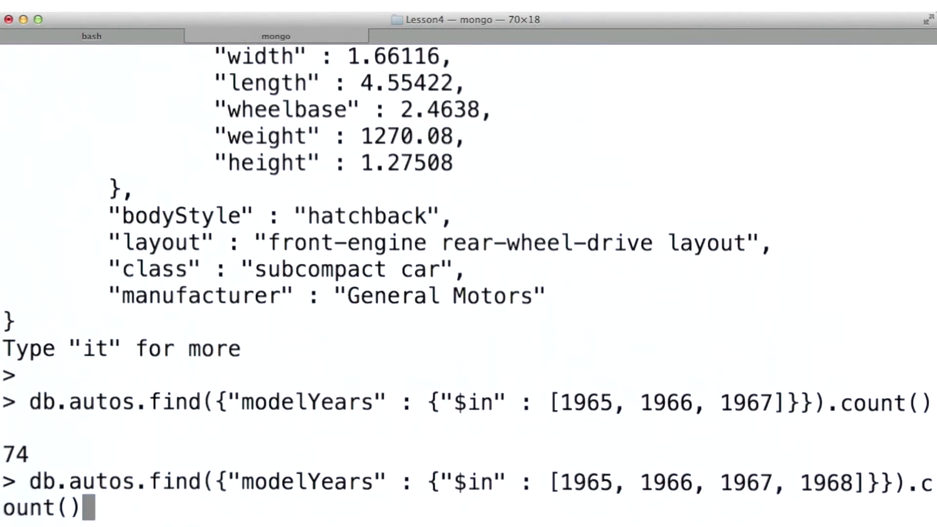
key("Return")
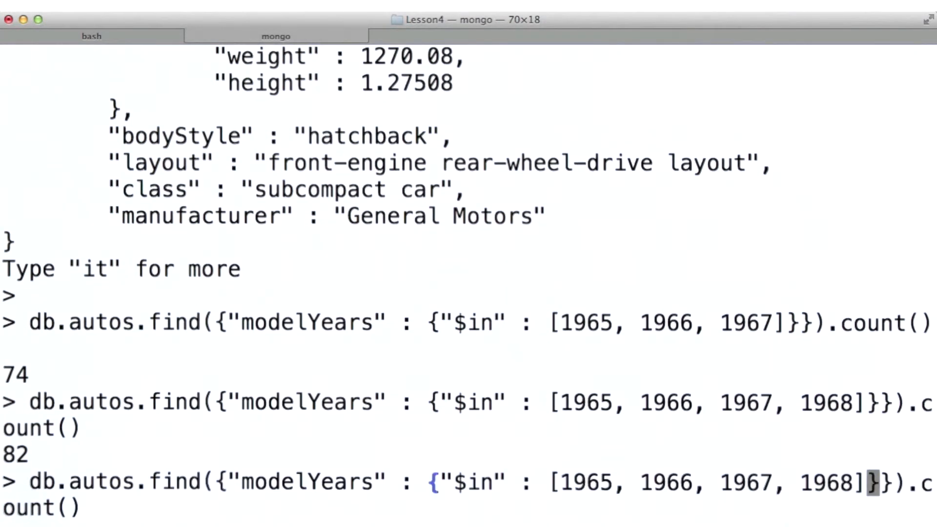
type(", 1969")
key("Return")
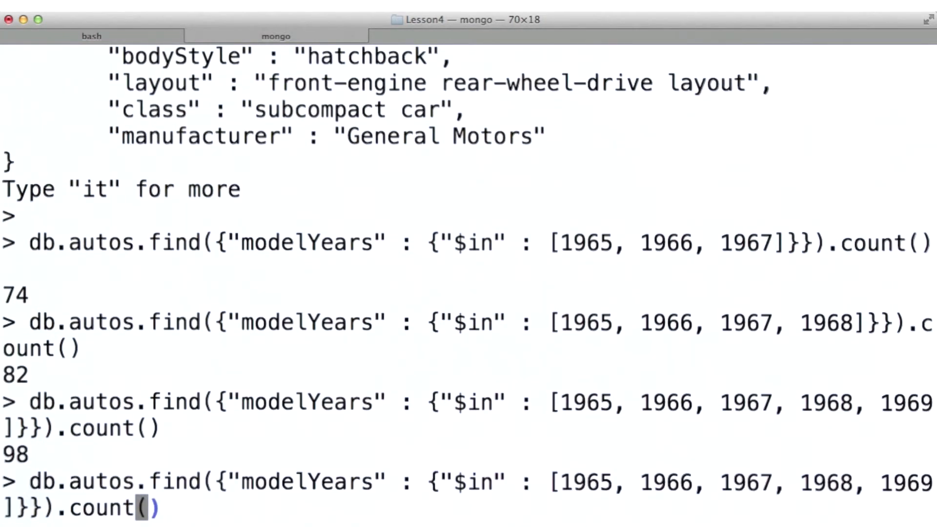
- Run the year query without .count() and scroll the full auto documents like Buick Riviera entries
key("Return")
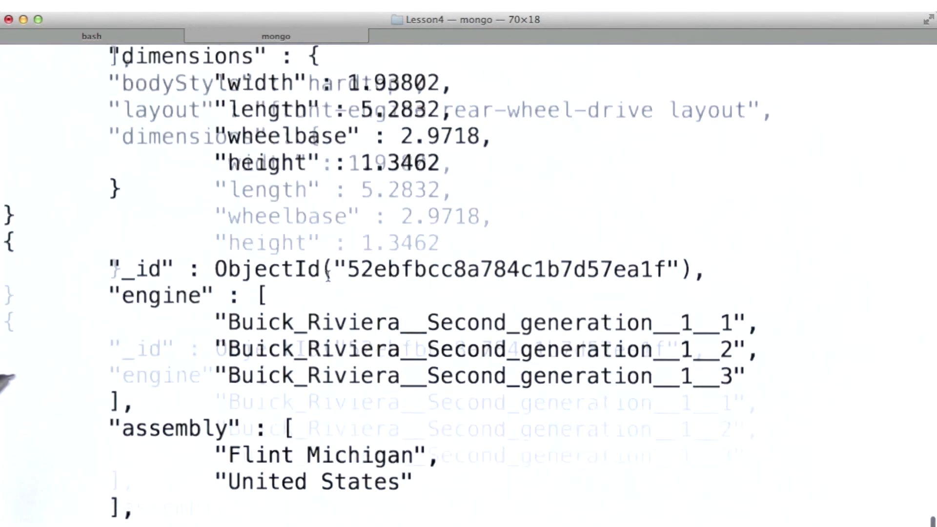
scroll("down", 3)
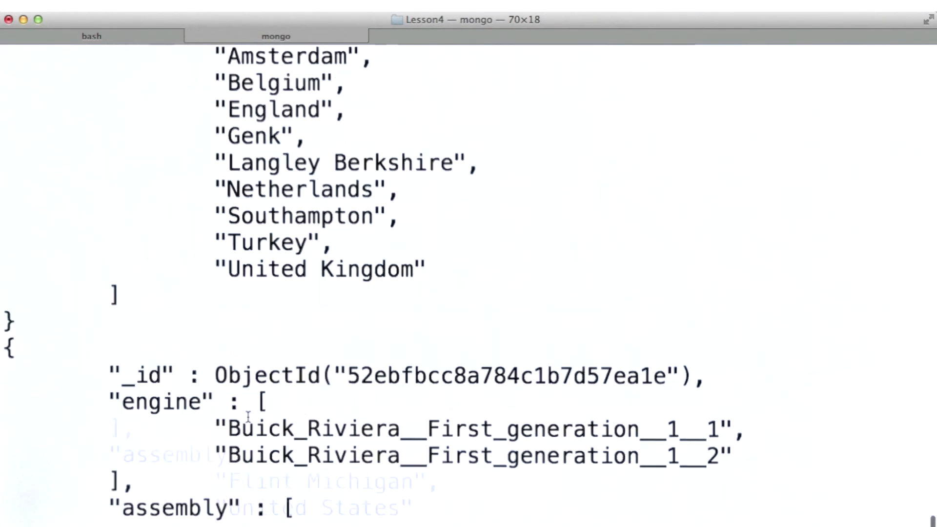